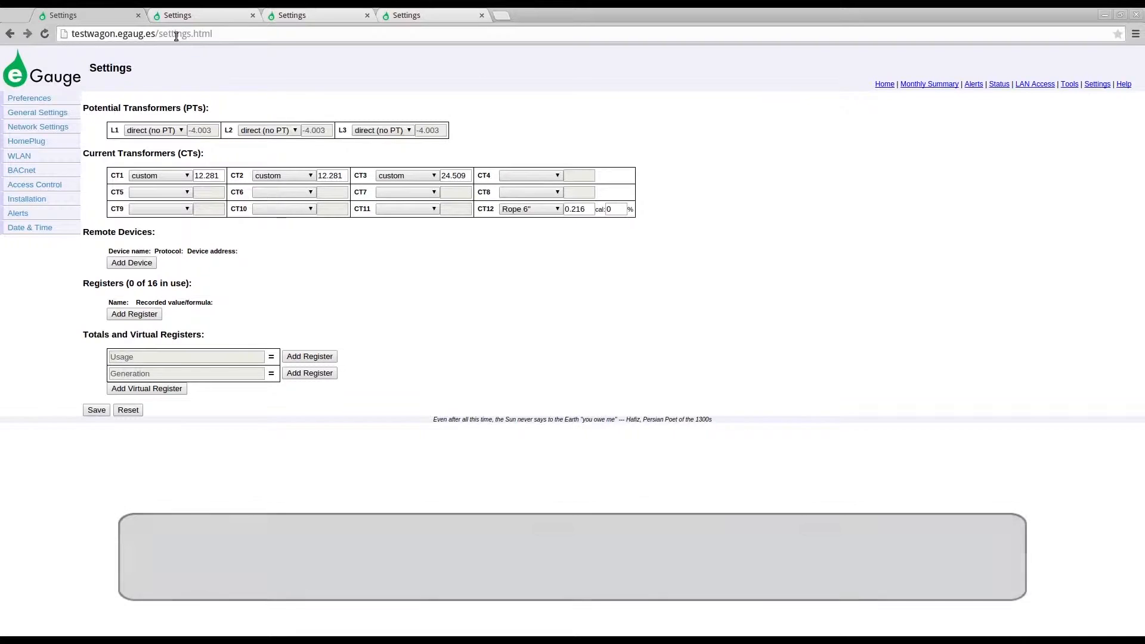
Dismiss the login prompt for a password-protected settings section without signing in
{"action": "left_click", "coordinate": [140, 33]}
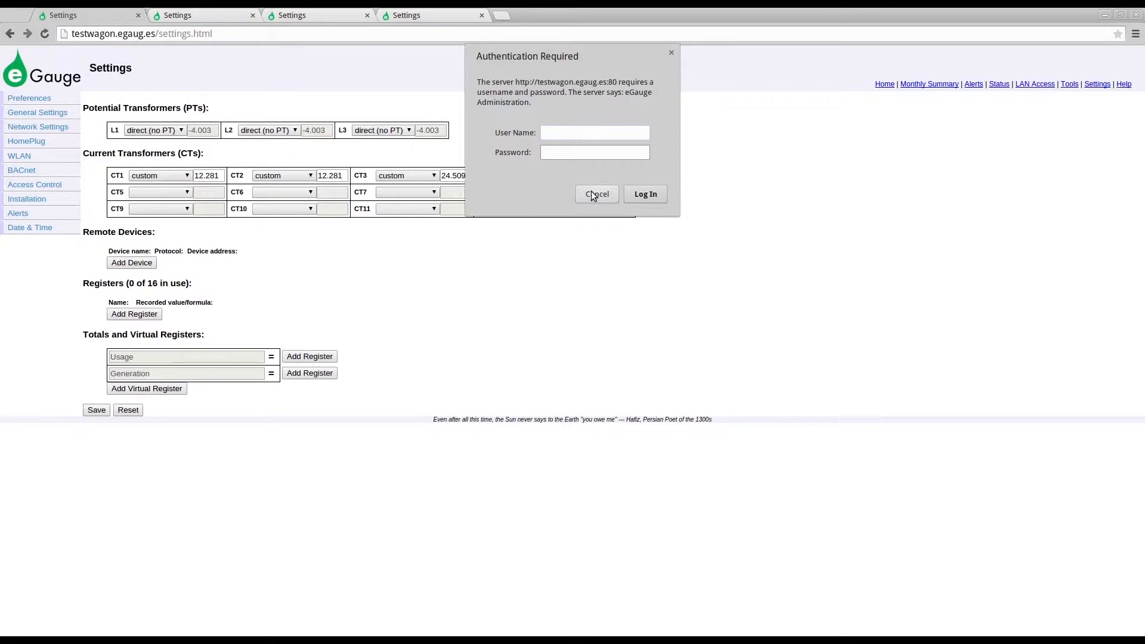
{"action": "left_click", "coordinate": [596, 193]}
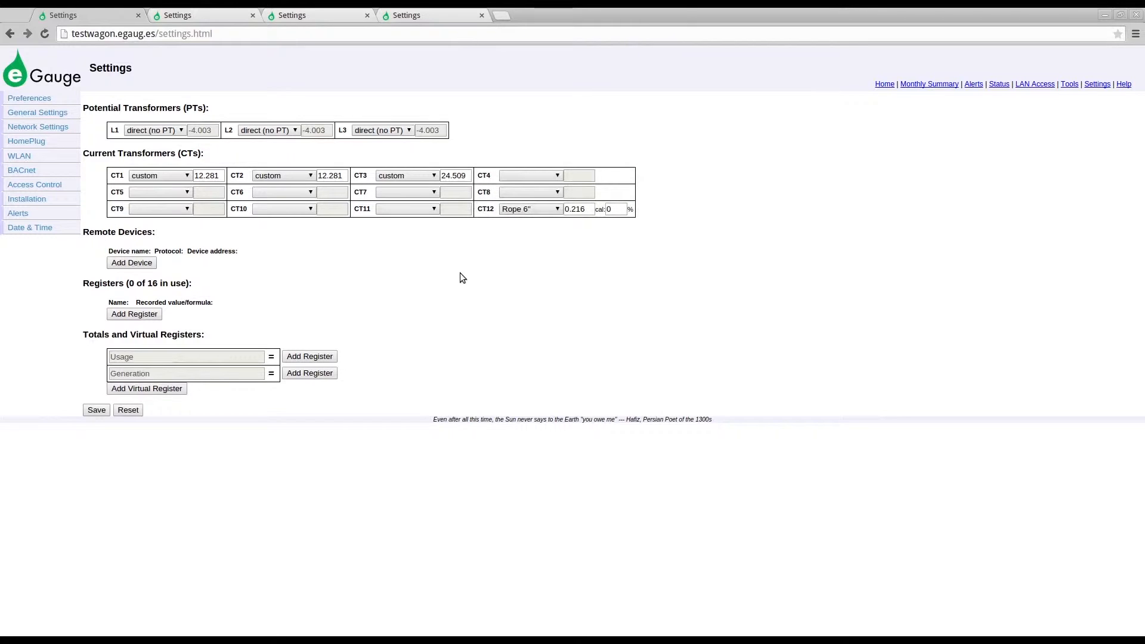
{"action": "mouse_move", "coordinate": [1035, 83]}
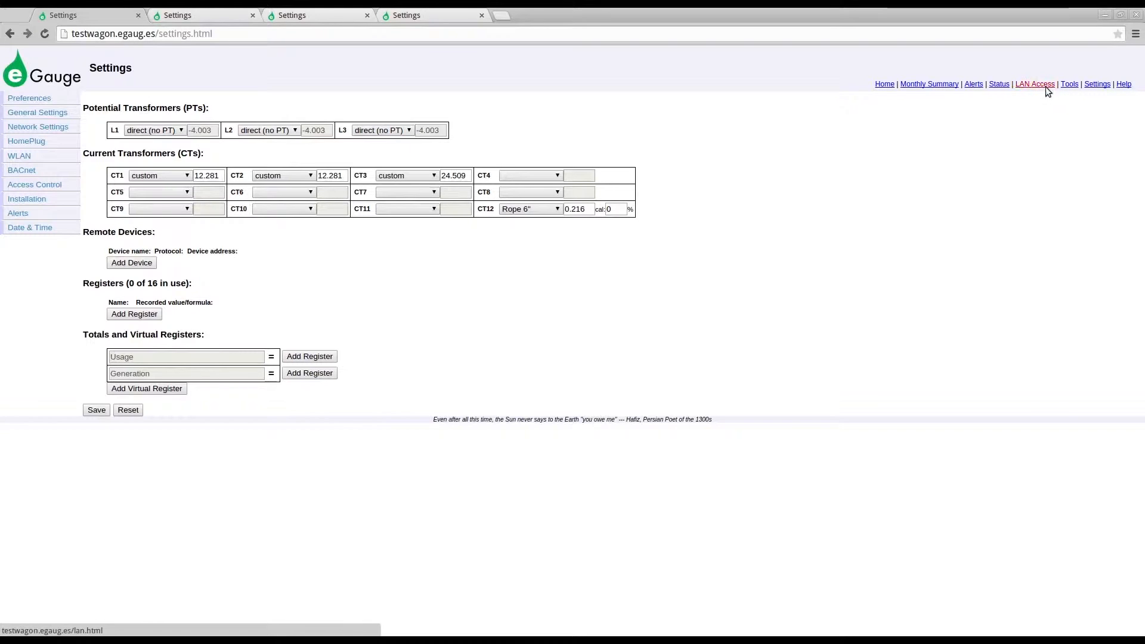
Show the eGauge Center dashboard with energy summaries and the last-day voltage graph
{"action": "left_click", "coordinate": [1033, 83]}
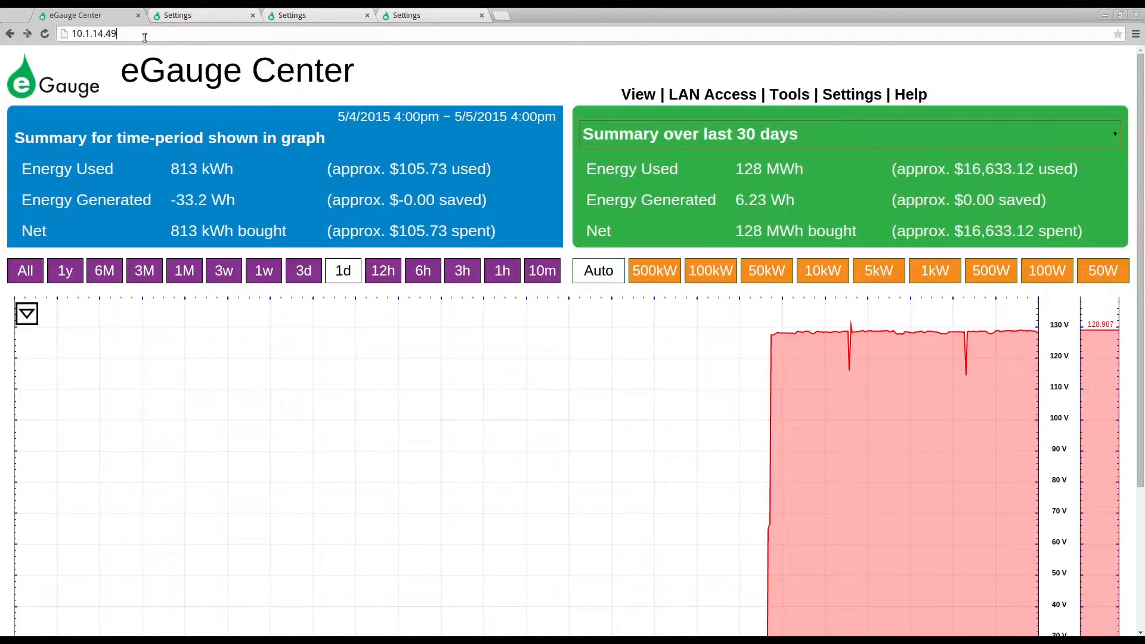
{"action": "scroll", "scroll_direction": "down", "scroll_amount": 3}
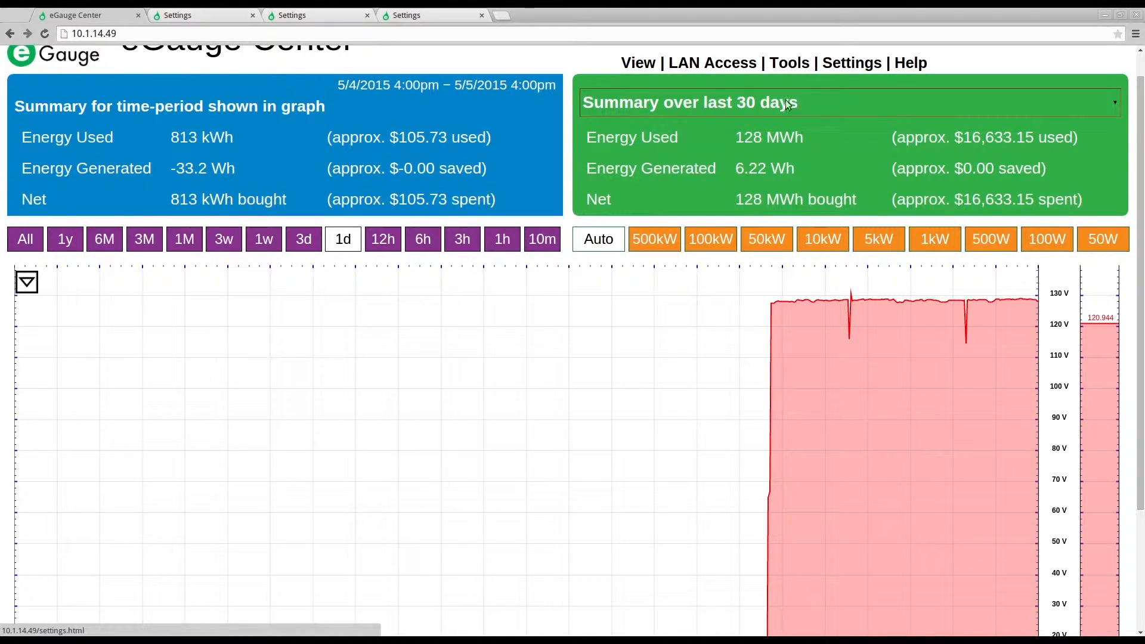
{"action": "scroll", "scroll_direction": "down", "scroll_amount": 3}
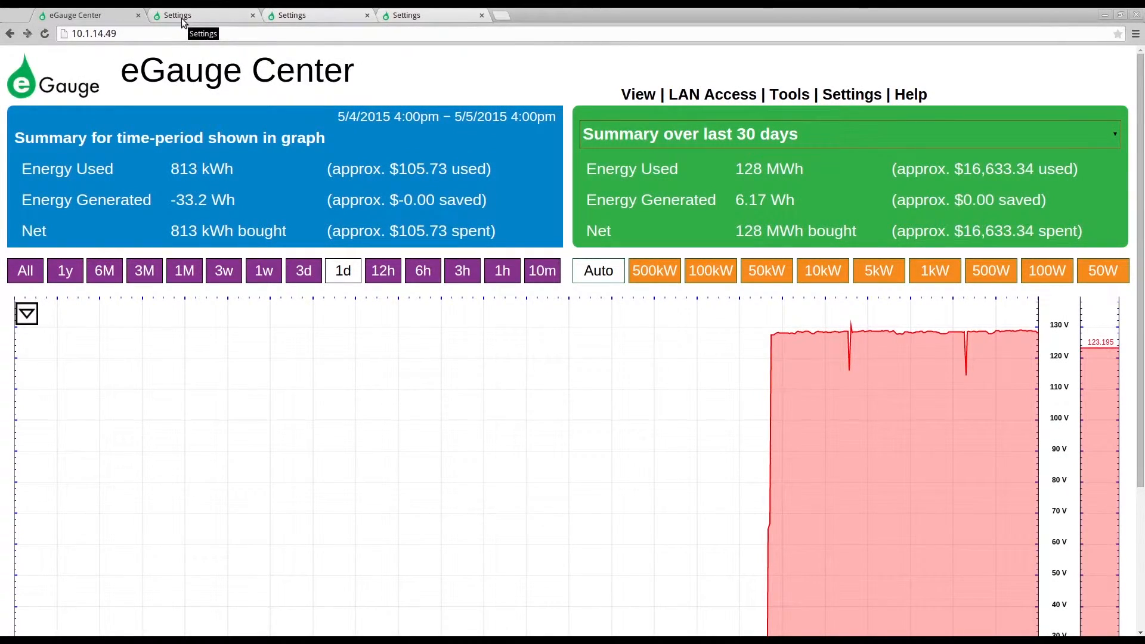
In Access Control, add user 'User1' allowed to view all data and change settings from anywhere
{"action": "left_click", "coordinate": [177, 14]}
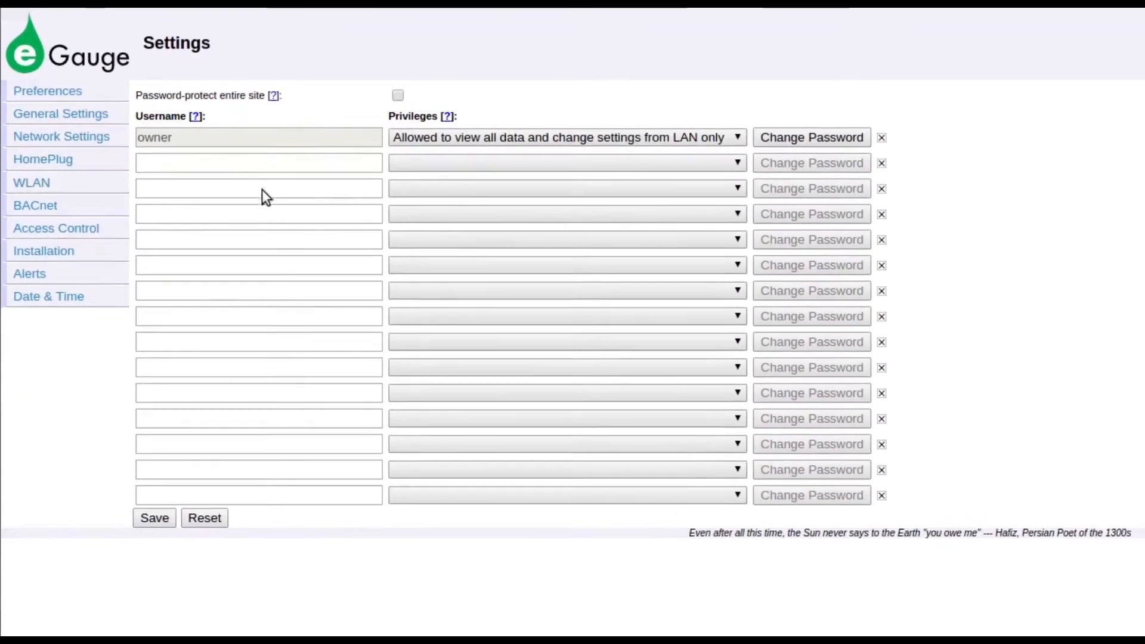
{"action": "type", "text": "U"}
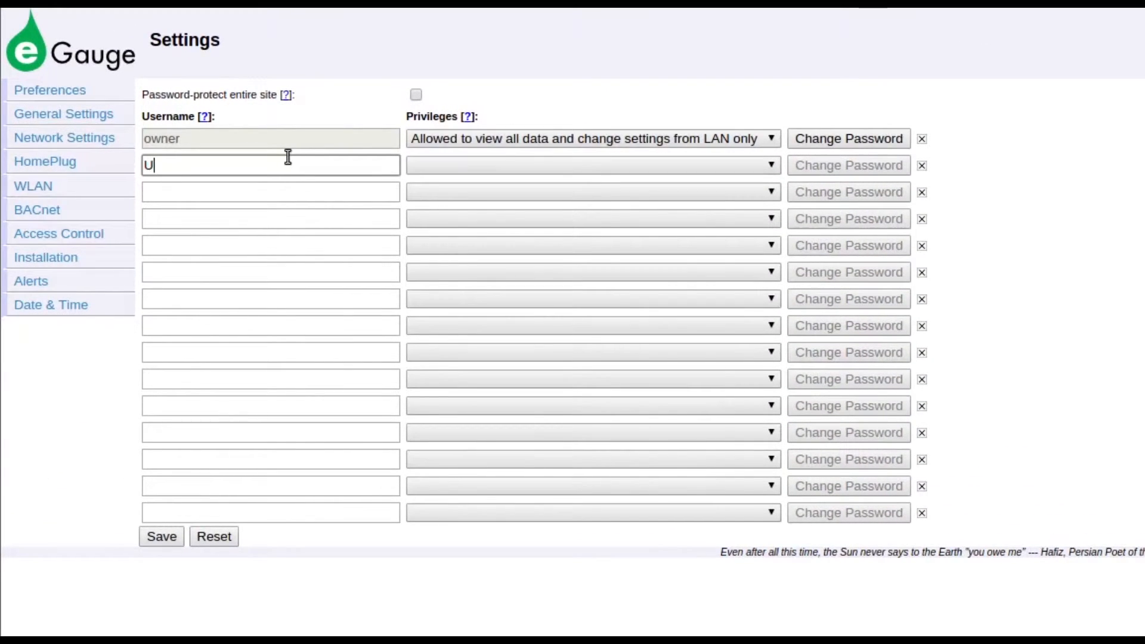
{"action": "type", "text": "ser1"}
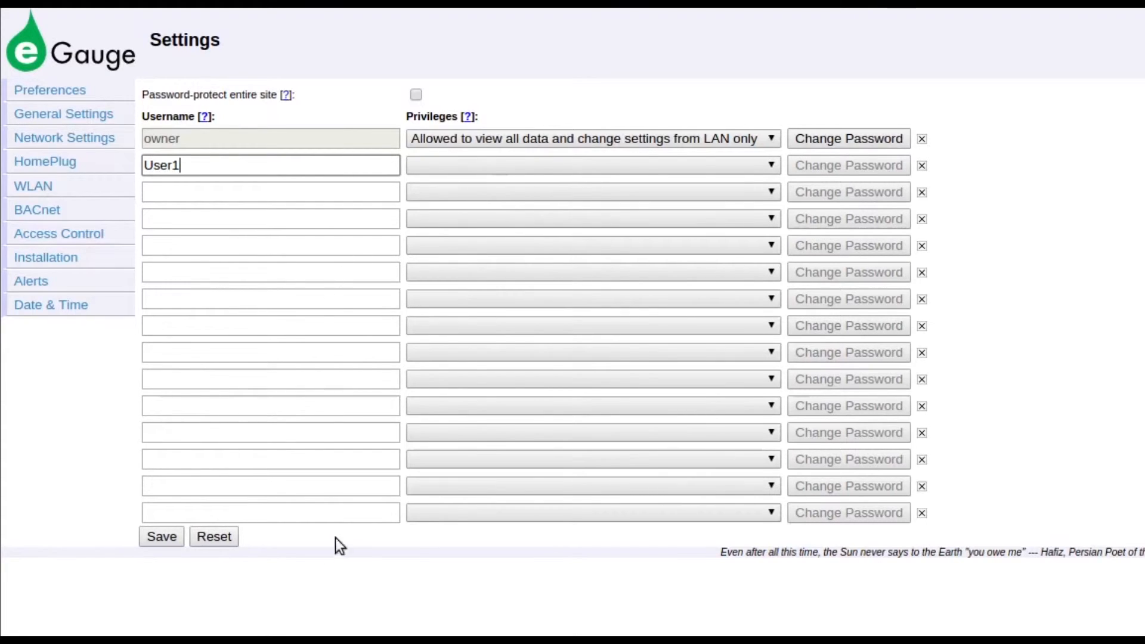
{"action": "left_click", "coordinate": [593, 164]}
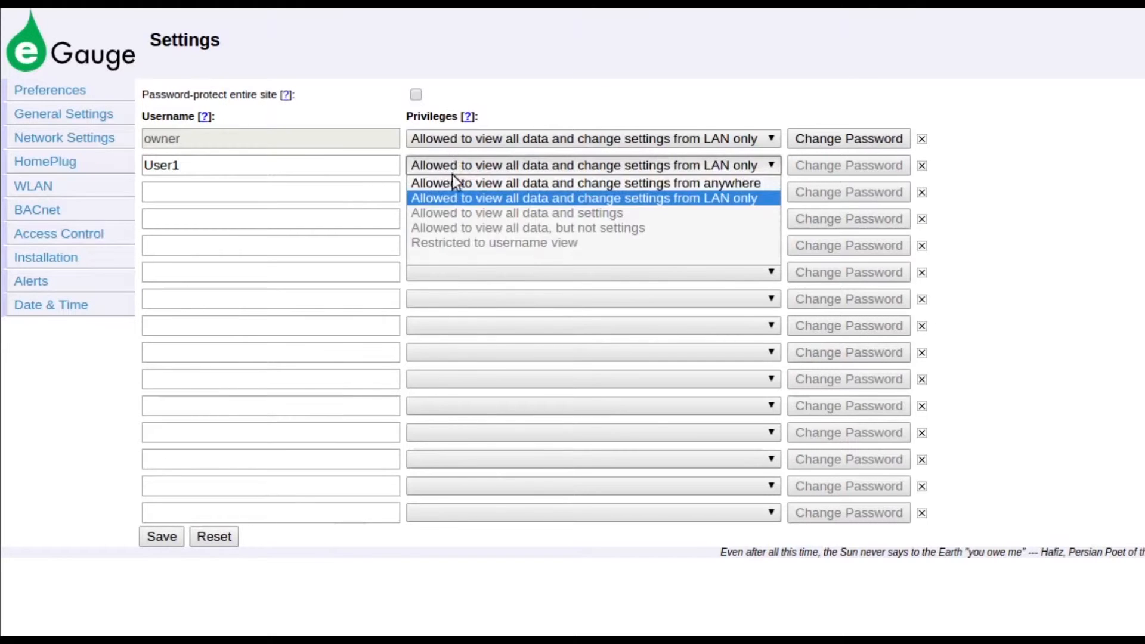
{"action": "left_click", "coordinate": [586, 184]}
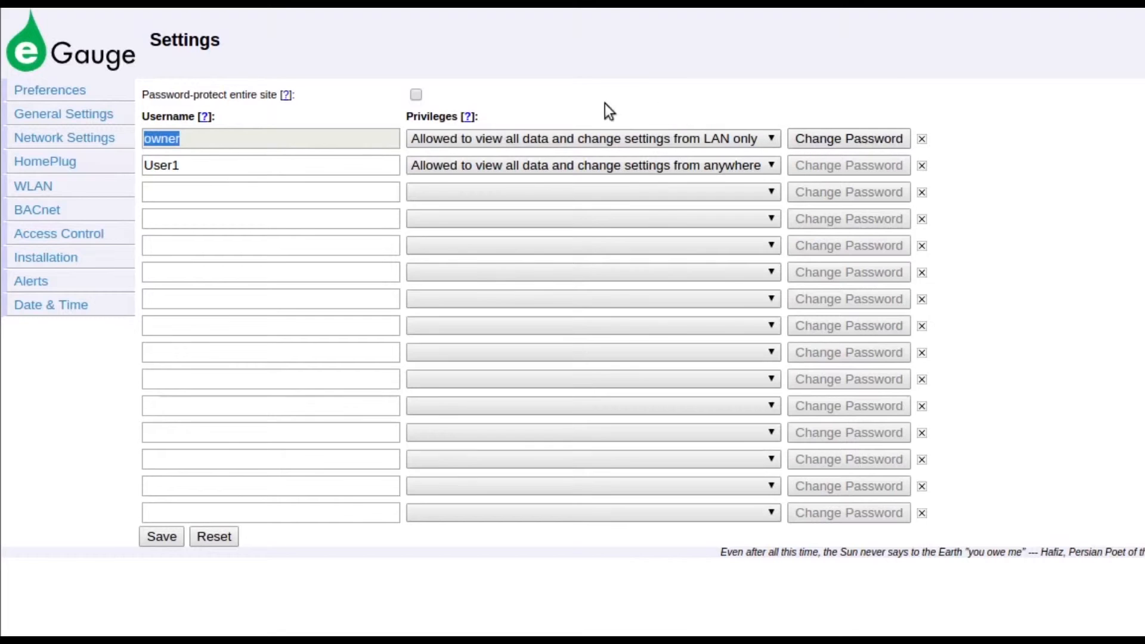
{"action": "left_click", "coordinate": [592, 138]}
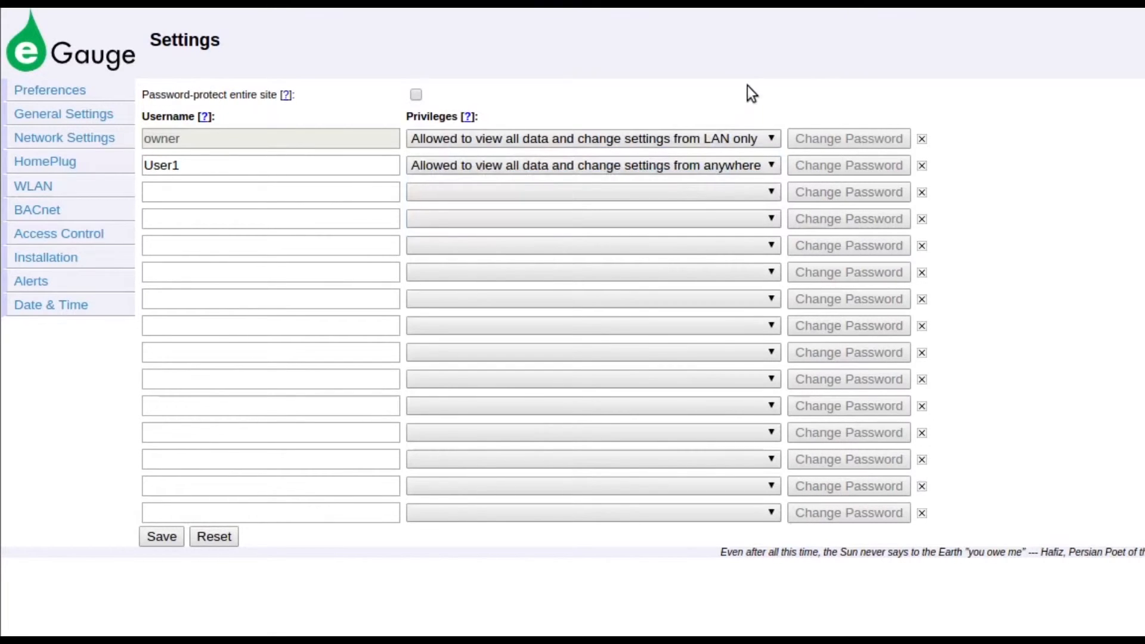
{"action": "mouse_move", "coordinate": [468, 116]}
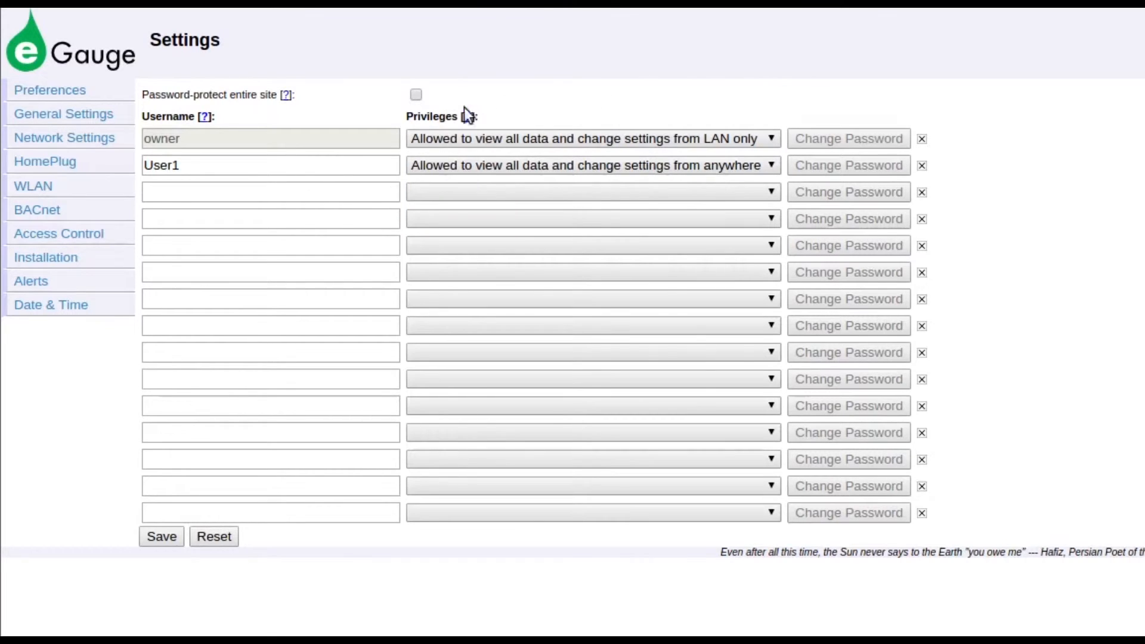
Enable whole-site password protection and restrict User1 to username view only
{"action": "left_click", "coordinate": [415, 94]}
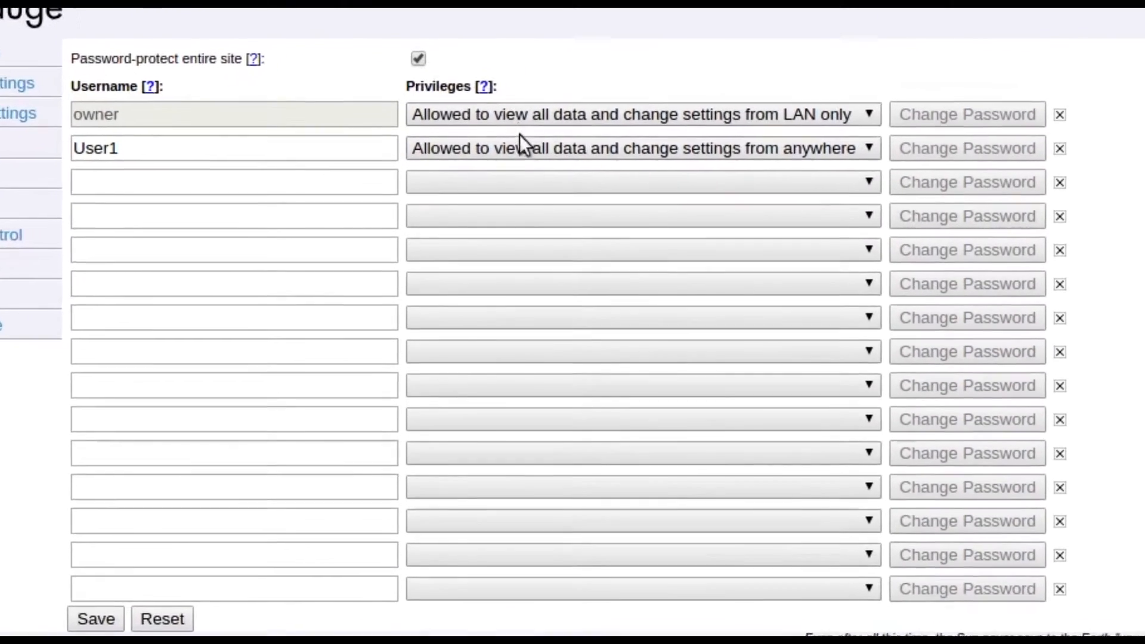
{"action": "left_click", "coordinate": [641, 148]}
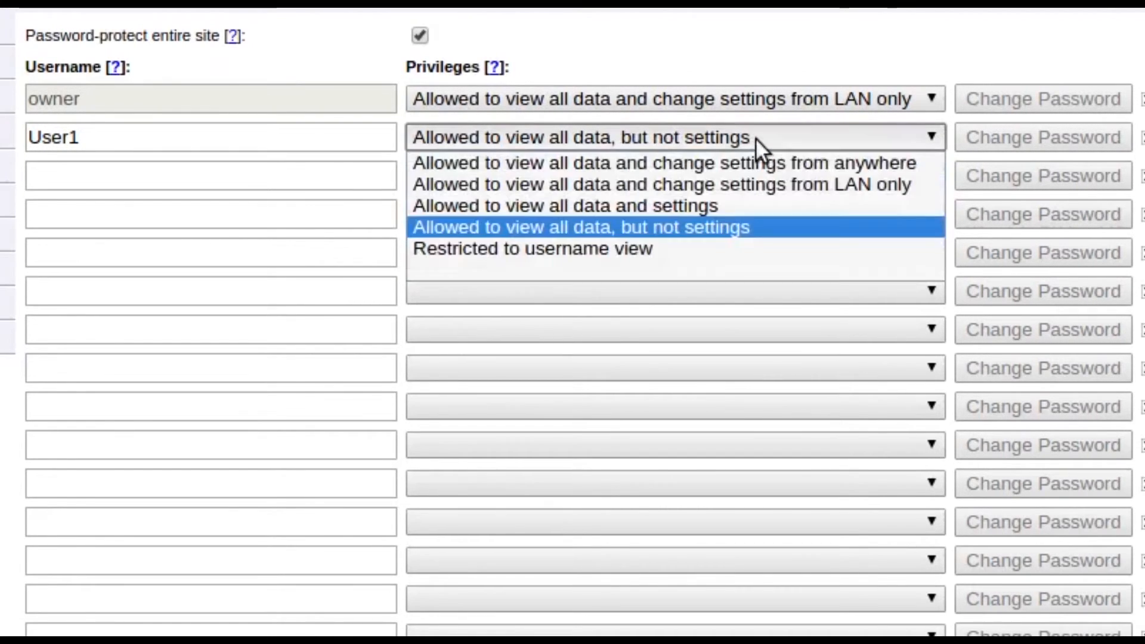
{"action": "left_click", "coordinate": [532, 248]}
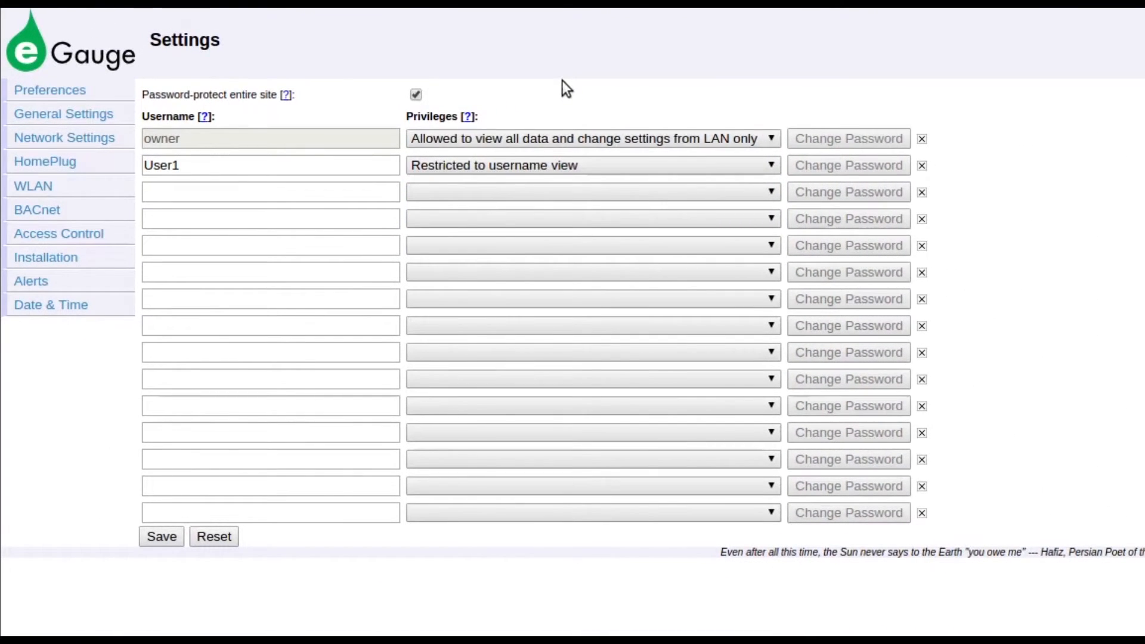
{"action": "mouse_move", "coordinate": [511, 155]}
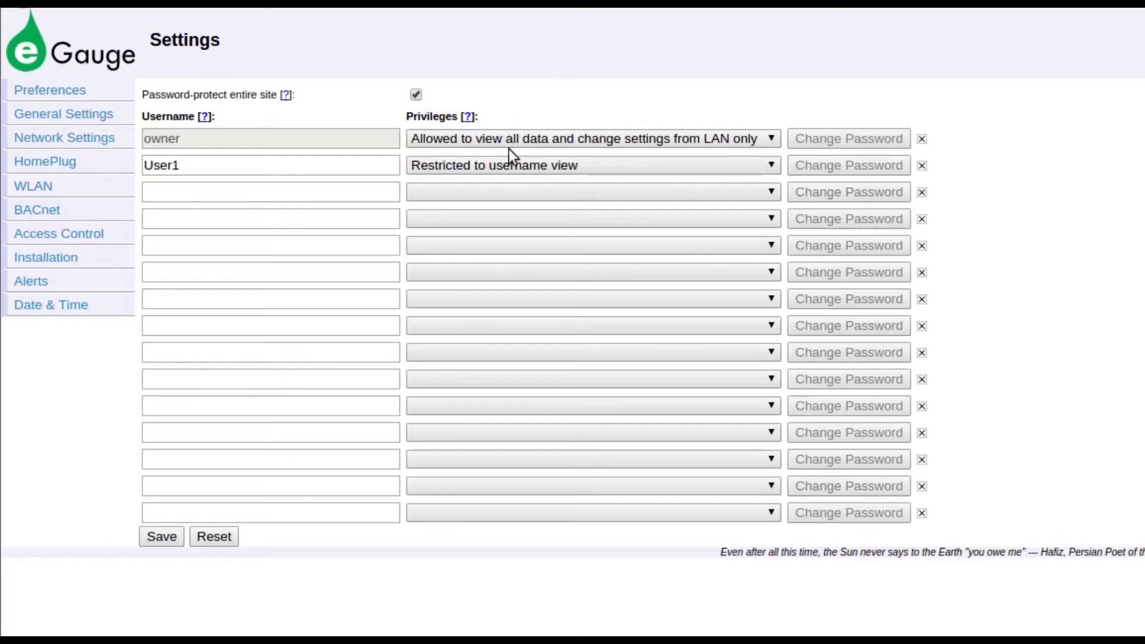
{"action": "mouse_move", "coordinate": [550, 90]}
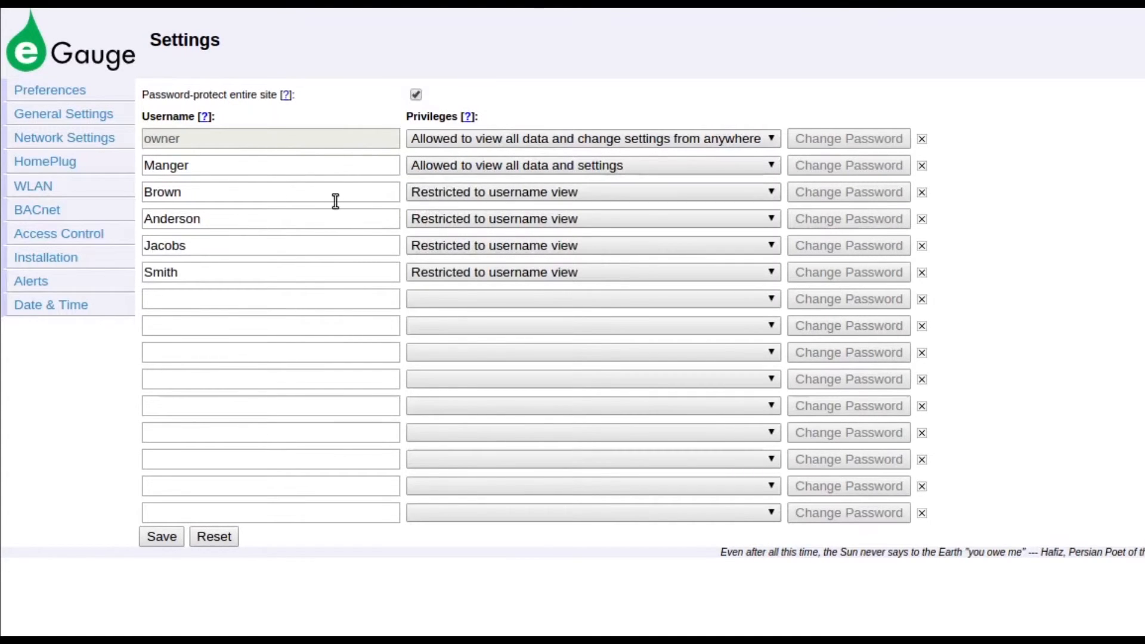
{"action": "mouse_move", "coordinate": [365, 272]}
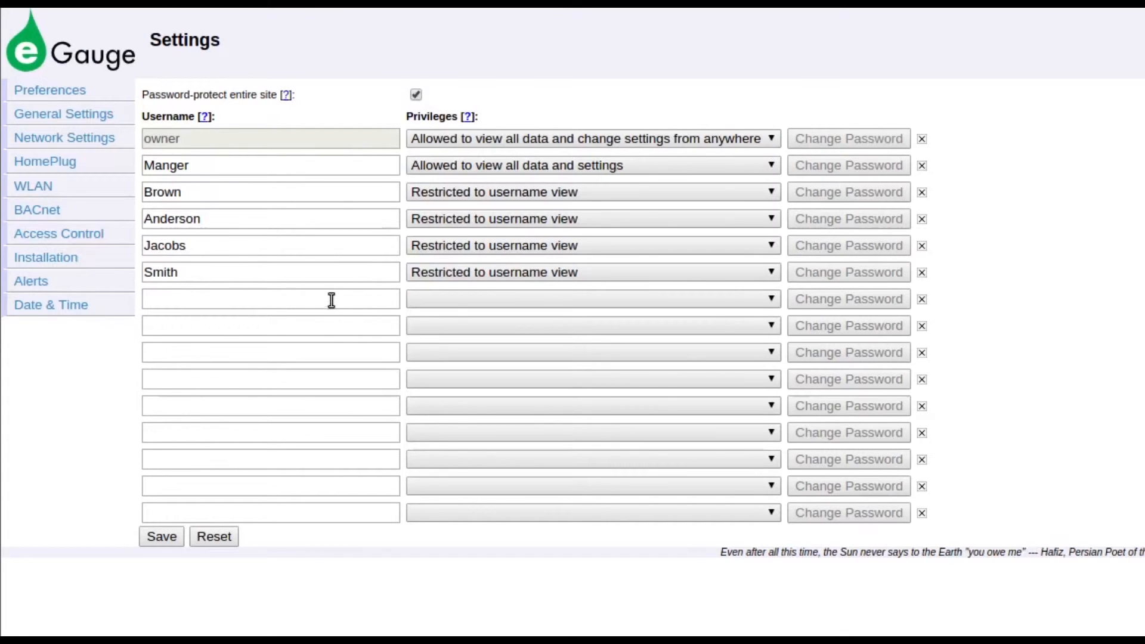
{"action": "mouse_move", "coordinate": [859, 31]}
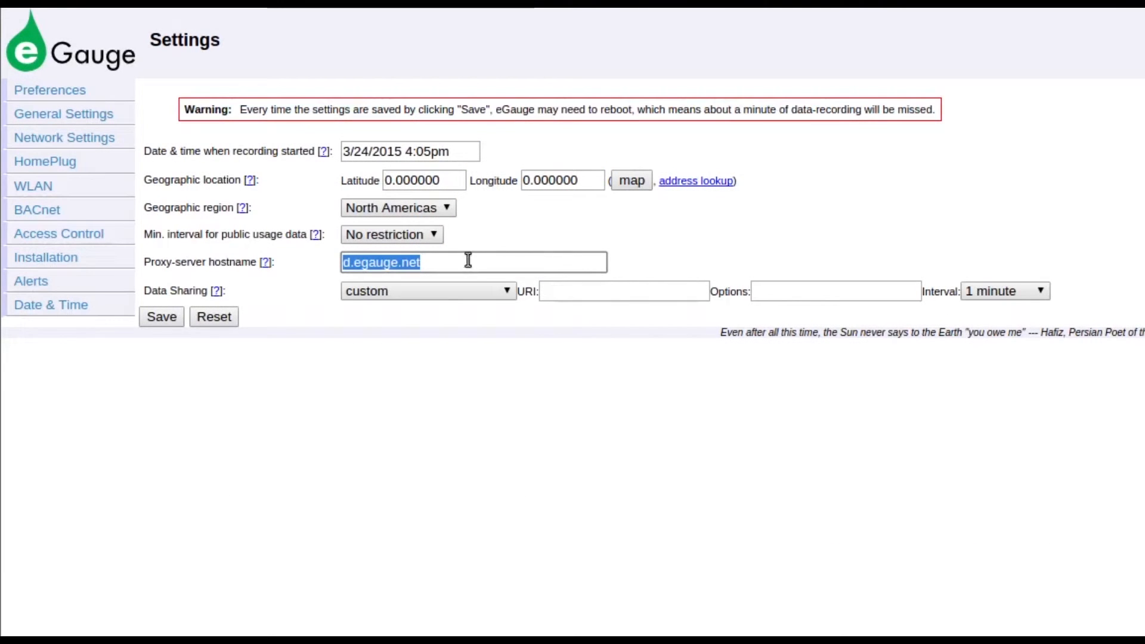
Replace the proxy-server hostname d.egauge.net with 0 in General Settings
{"action": "left_click", "coordinate": [462, 261]}
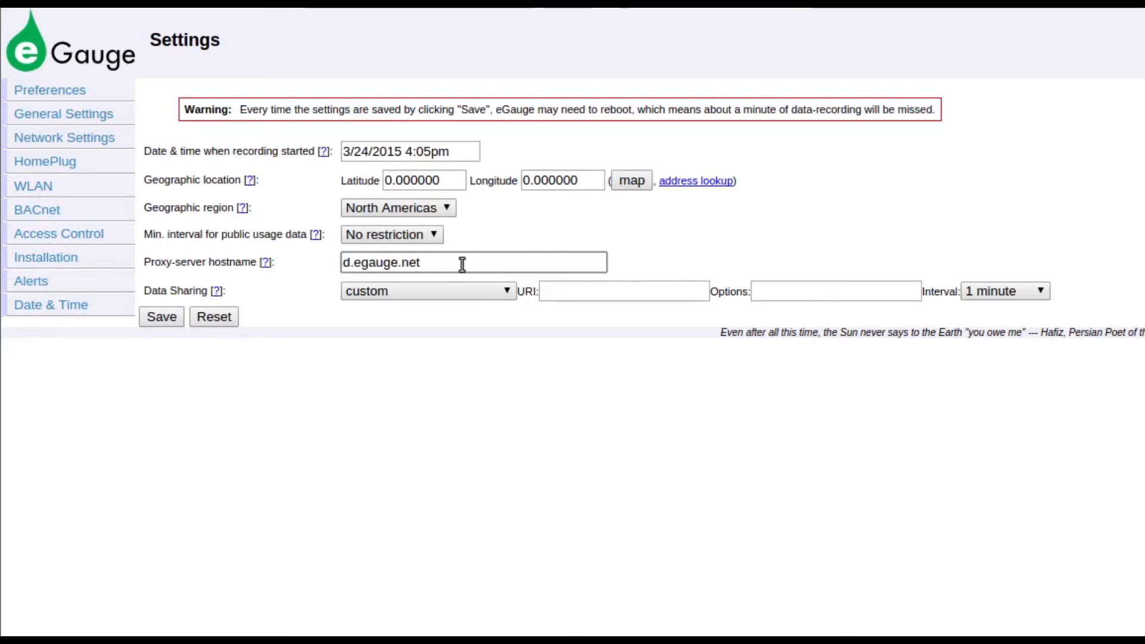
{"action": "double_click", "coordinate": [409, 263]}
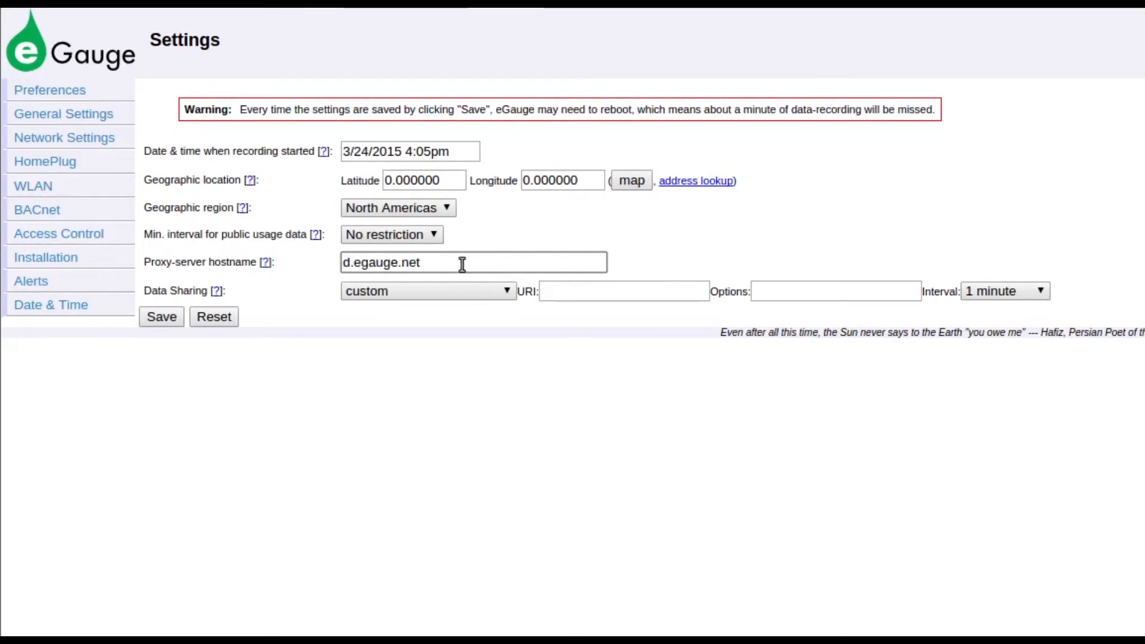
{"action": "double_click", "coordinate": [381, 263]}
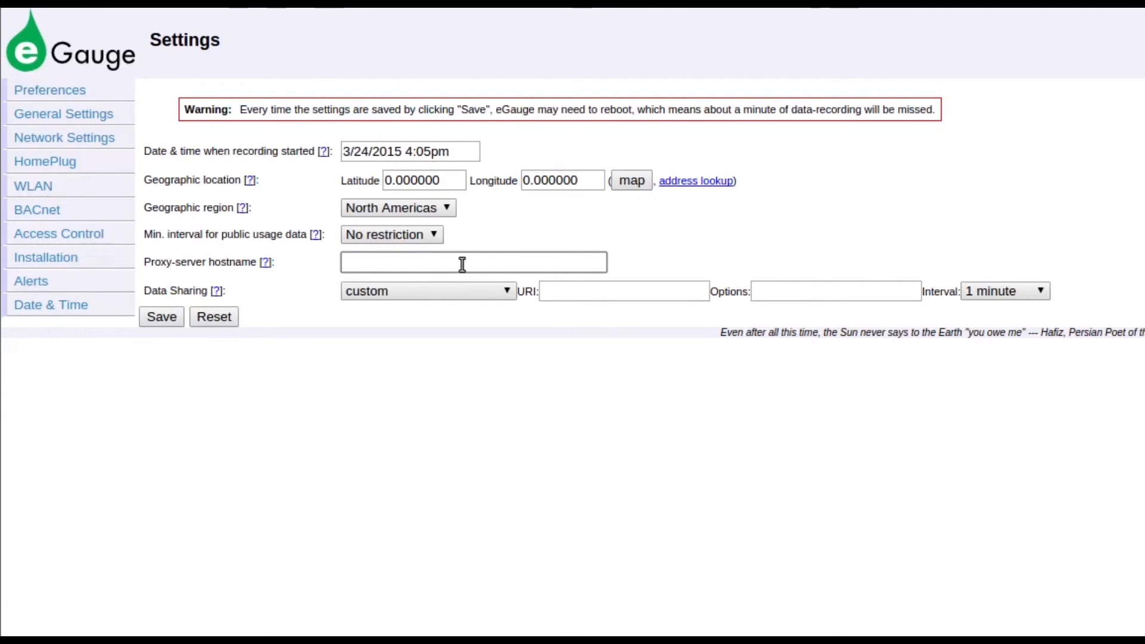
{"action": "type", "text": "0"}
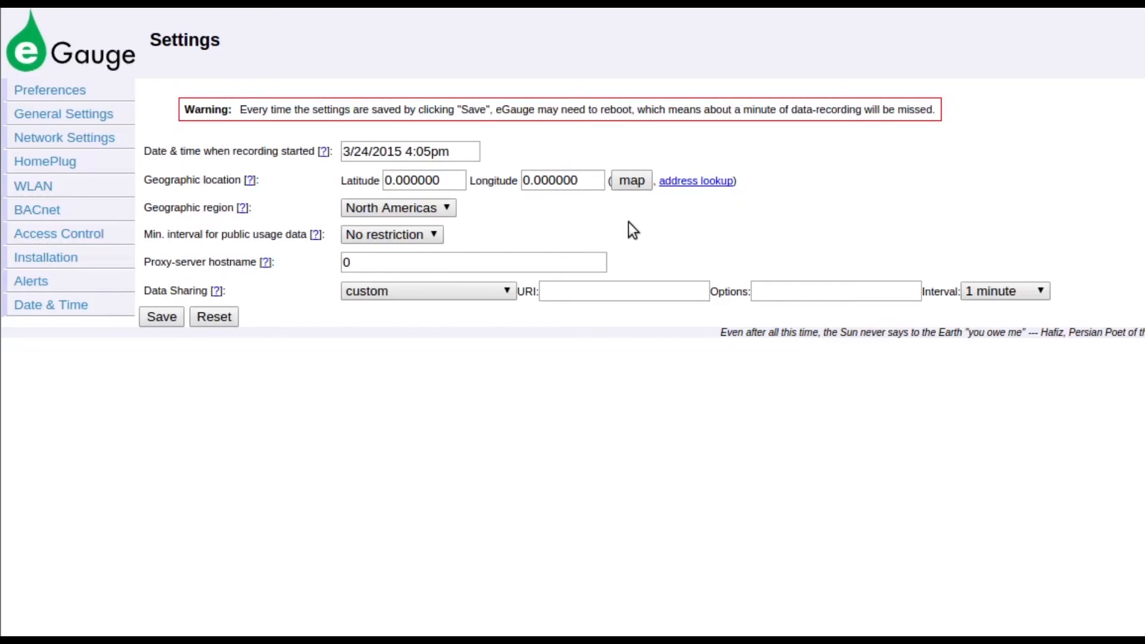
{"action": "mouse_move", "coordinate": [1030, 118]}
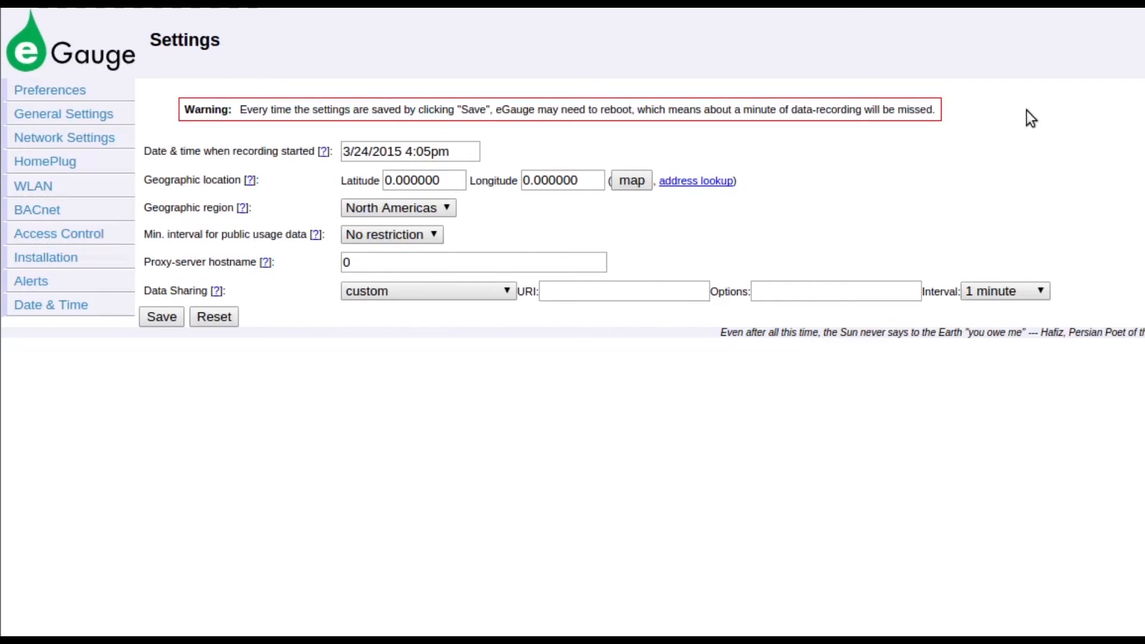